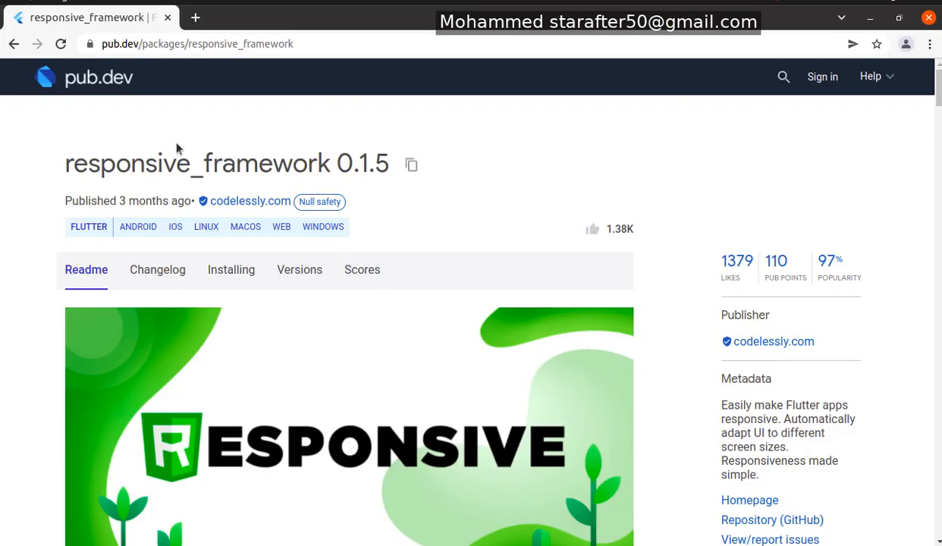
mouse_move(66, 173)
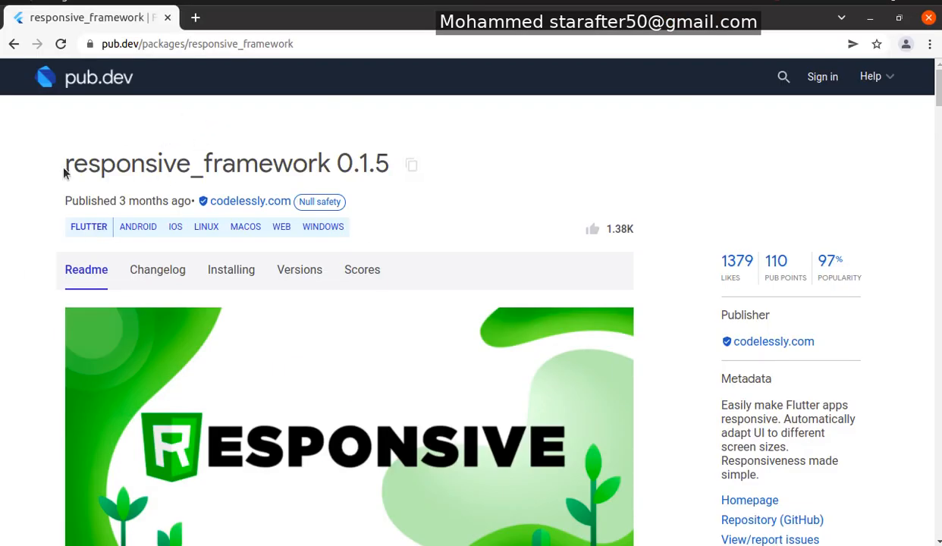
mouse_move(675, 134)
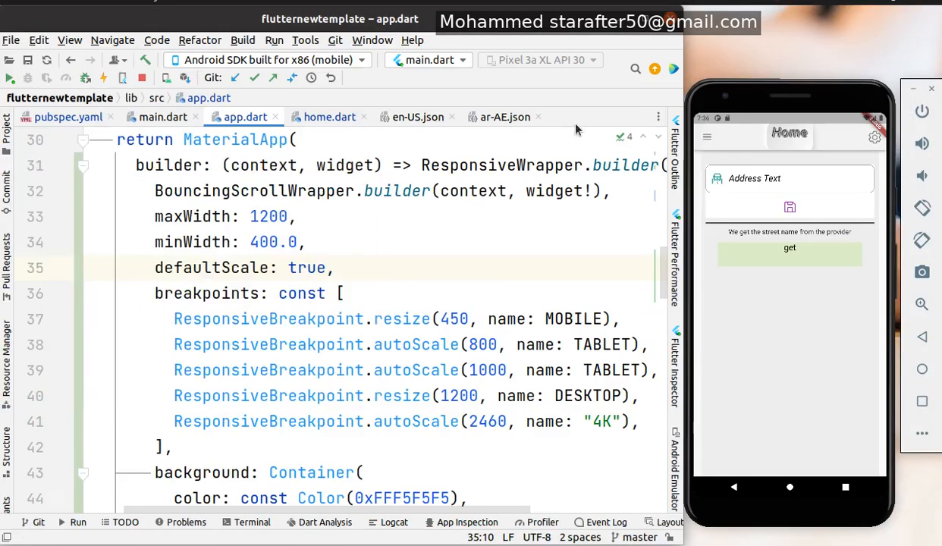
mouse_move(300, 201)
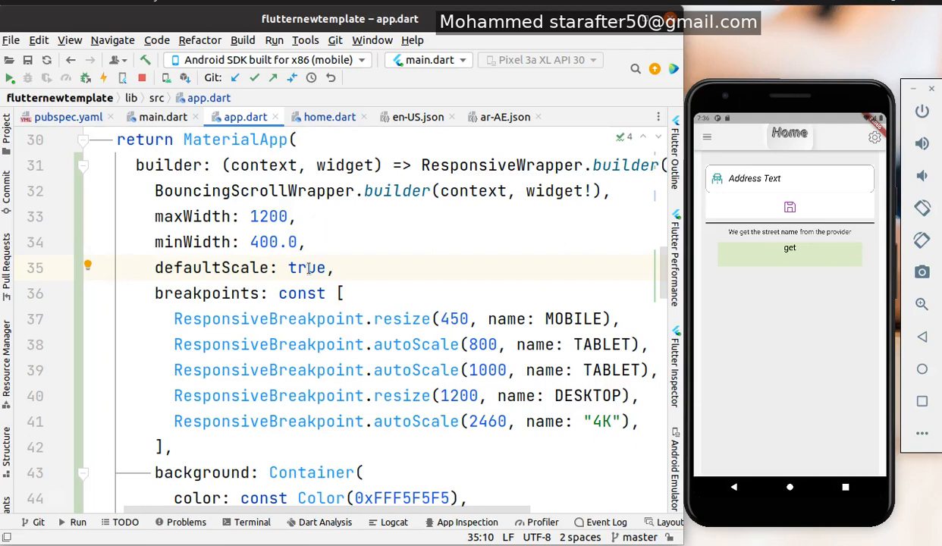
mouse_move(69, 131)
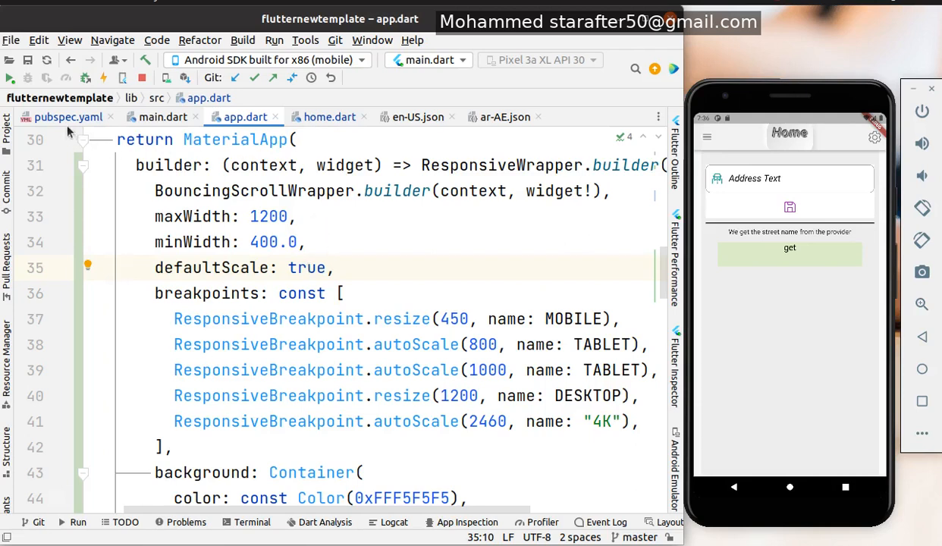
click(69, 116)
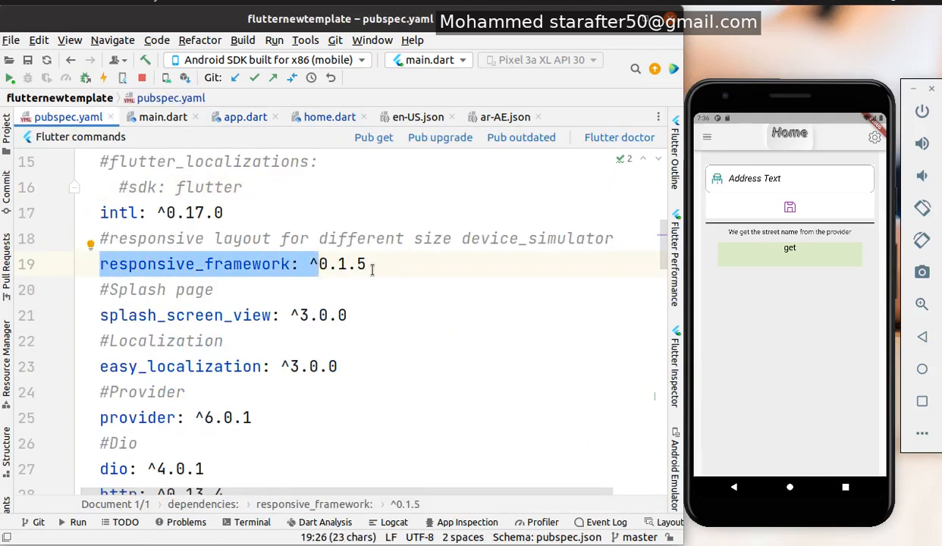
click(162, 117)
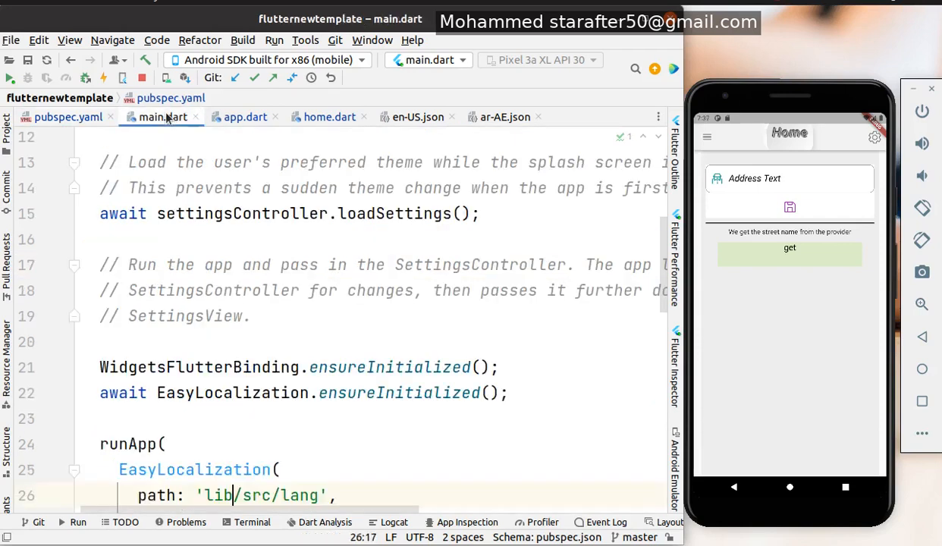
click(244, 117)
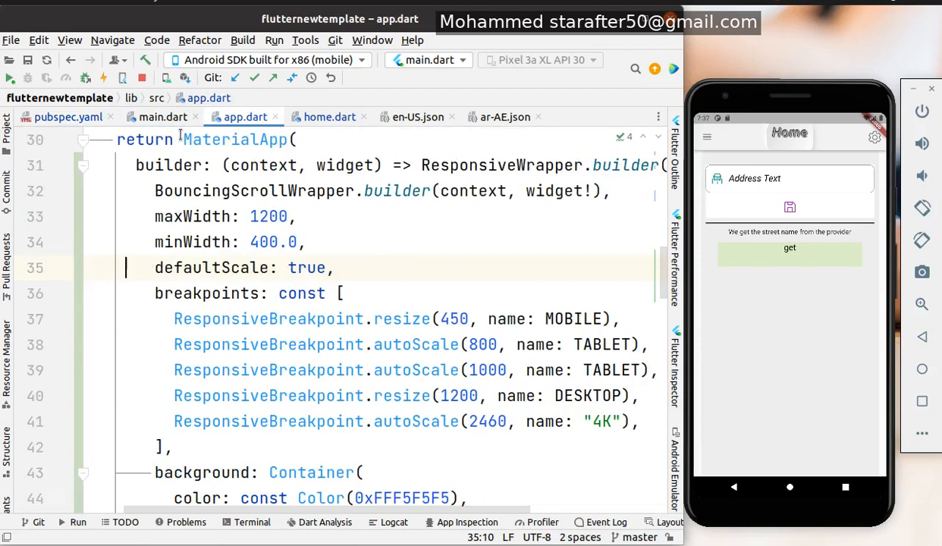
double_click(235, 139)
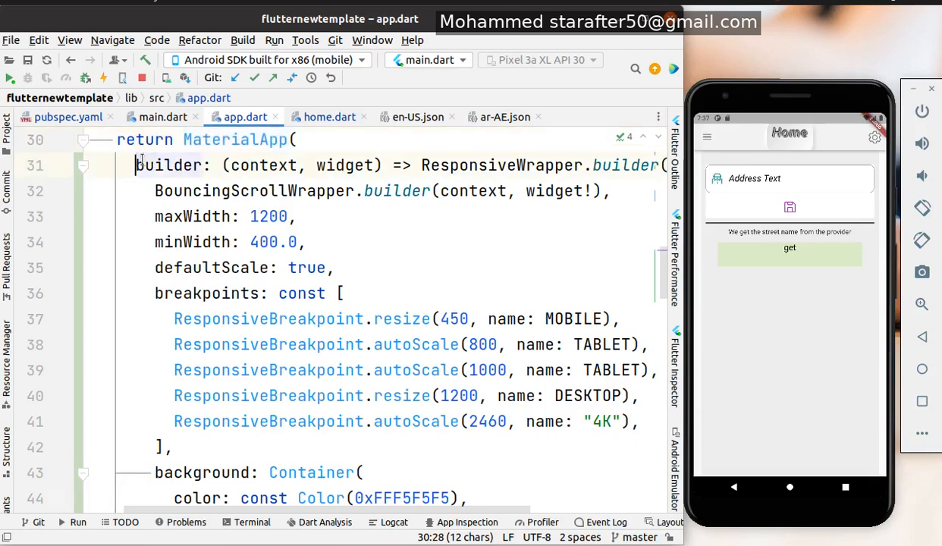
double_click(168, 165)
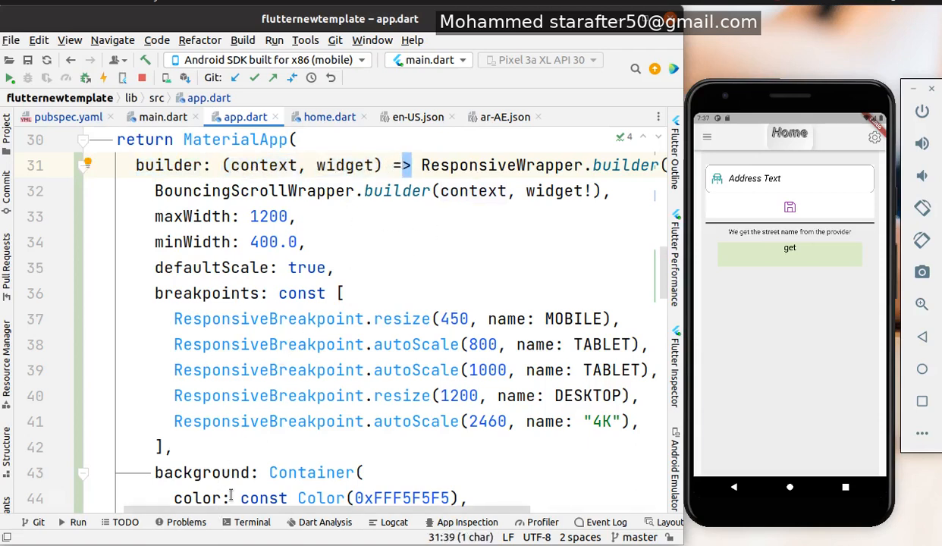
scroll(left, 3)
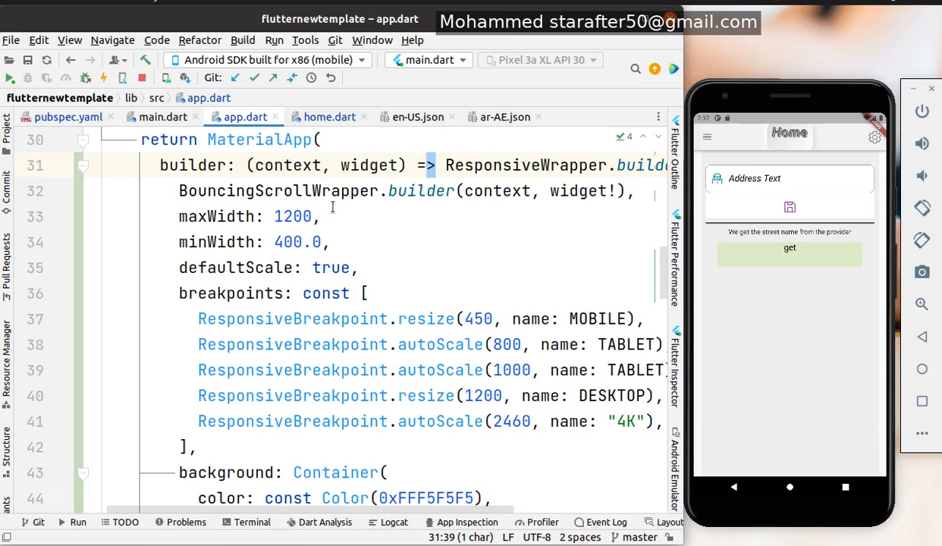
mouse_move(474, 212)
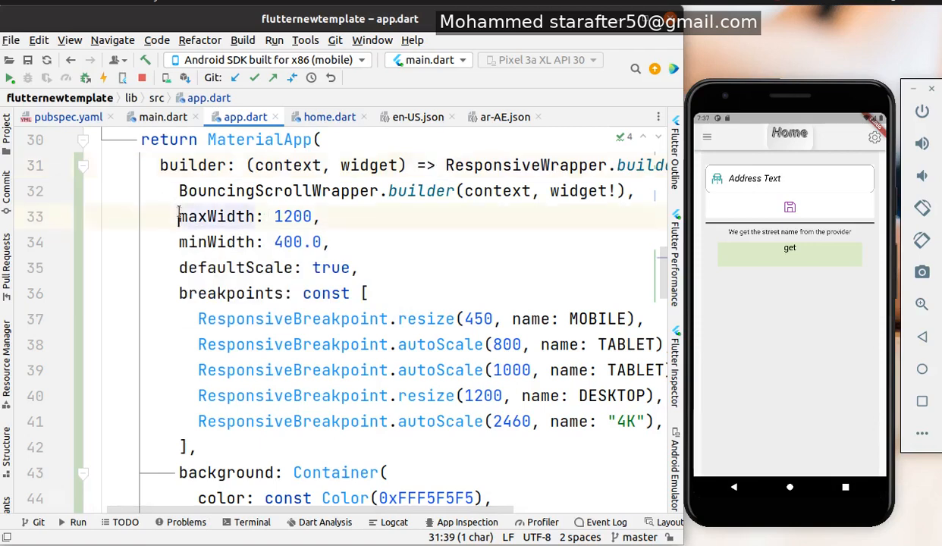
drag(179, 216, 313, 216)
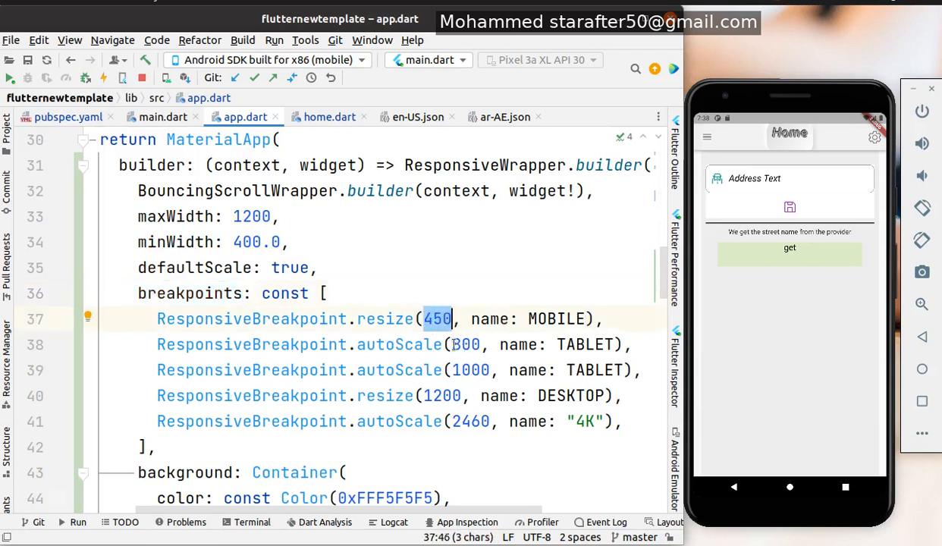
click(466, 344)
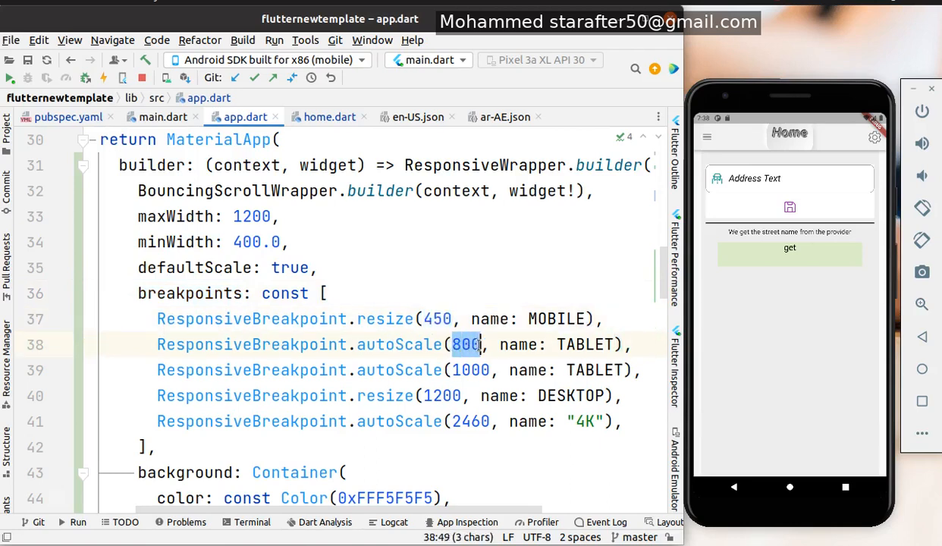
click(470, 370)
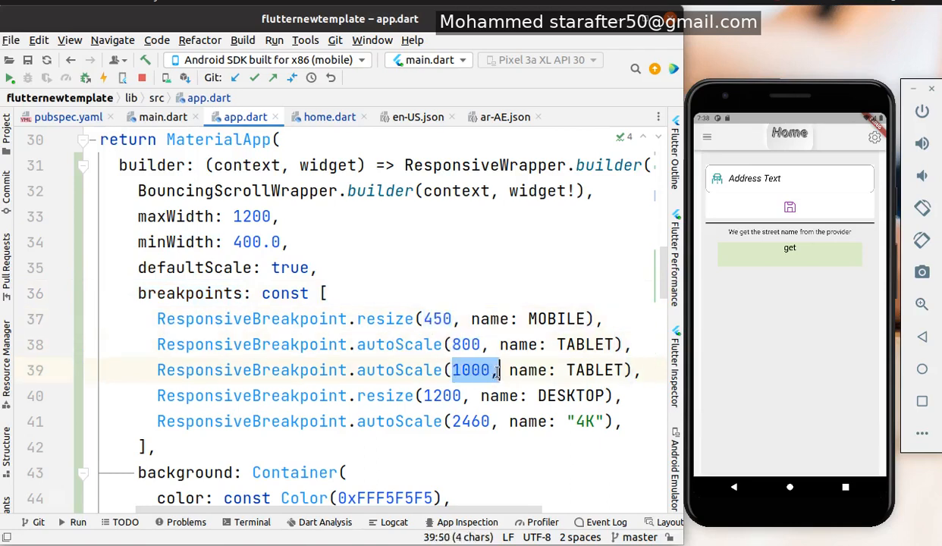
text(,)
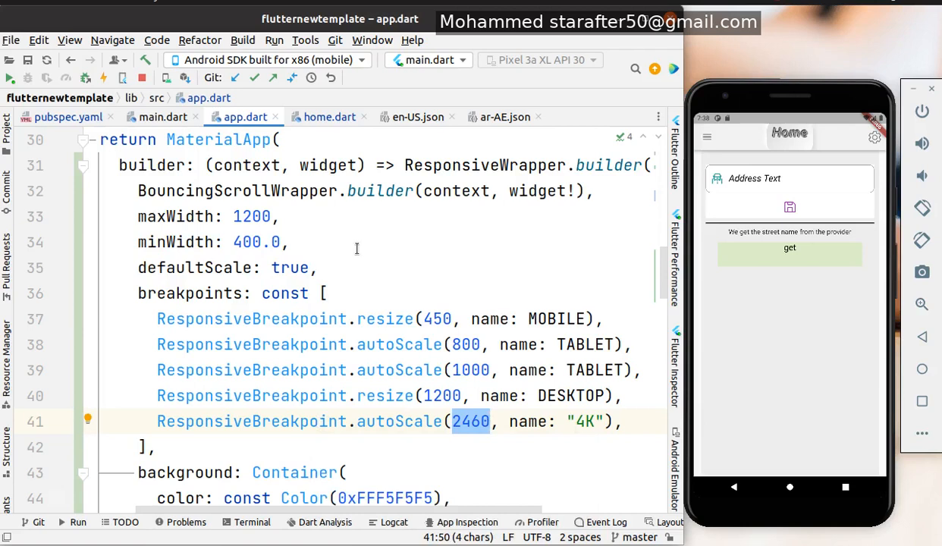
mouse_move(329, 260)
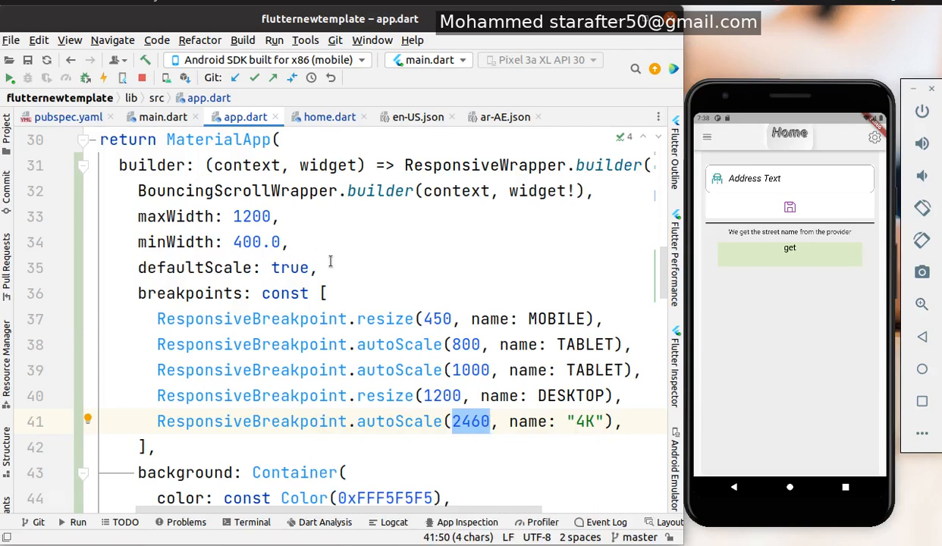
mouse_move(336, 278)
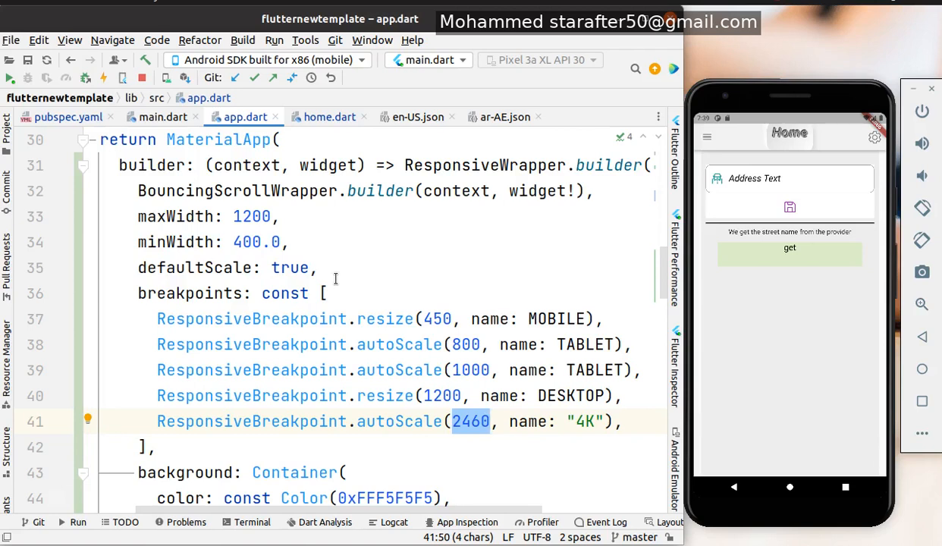
mouse_move(206, 223)
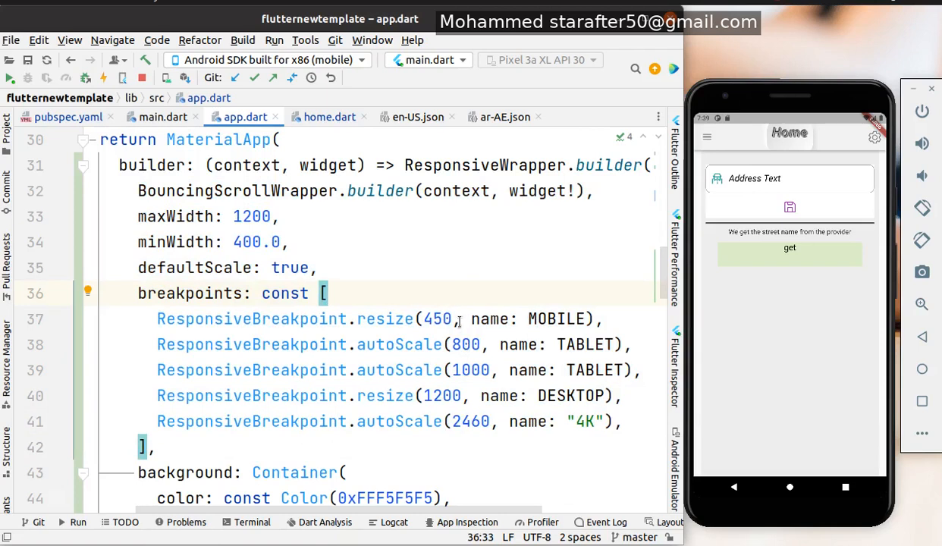
double_click(437, 319)
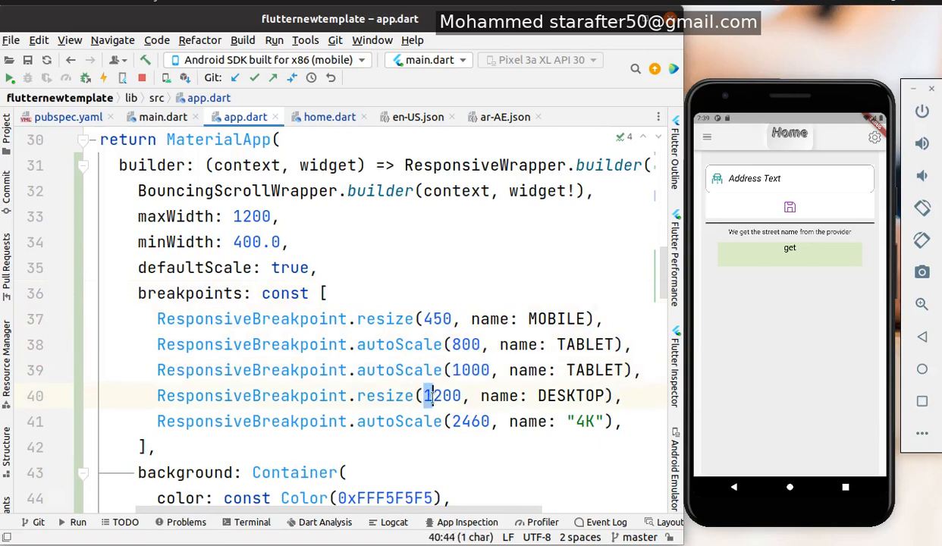
double_click(444, 395)
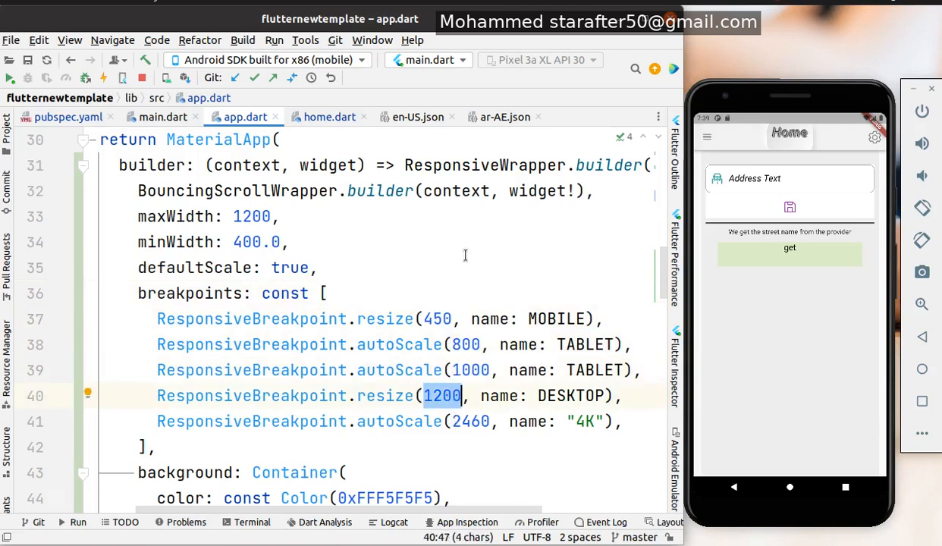
mouse_move(468, 248)
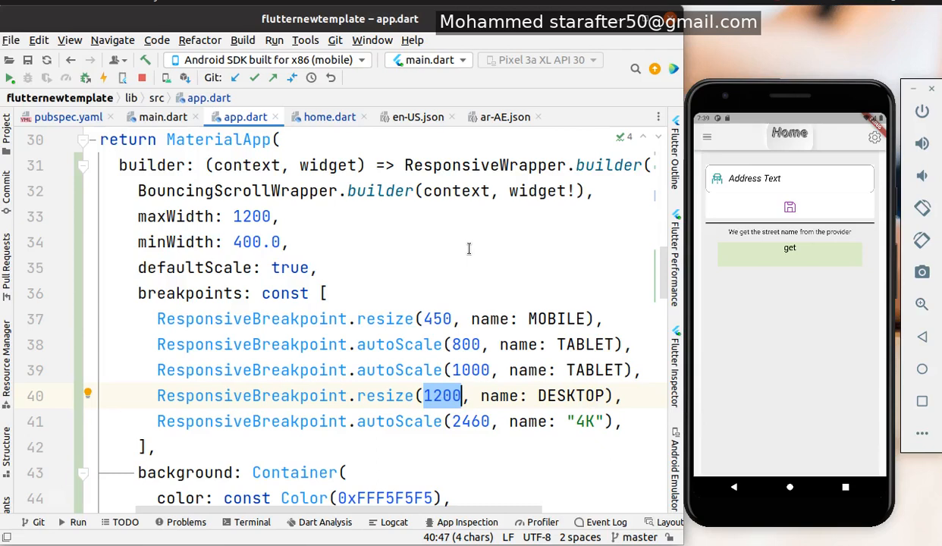
mouse_move(451, 222)
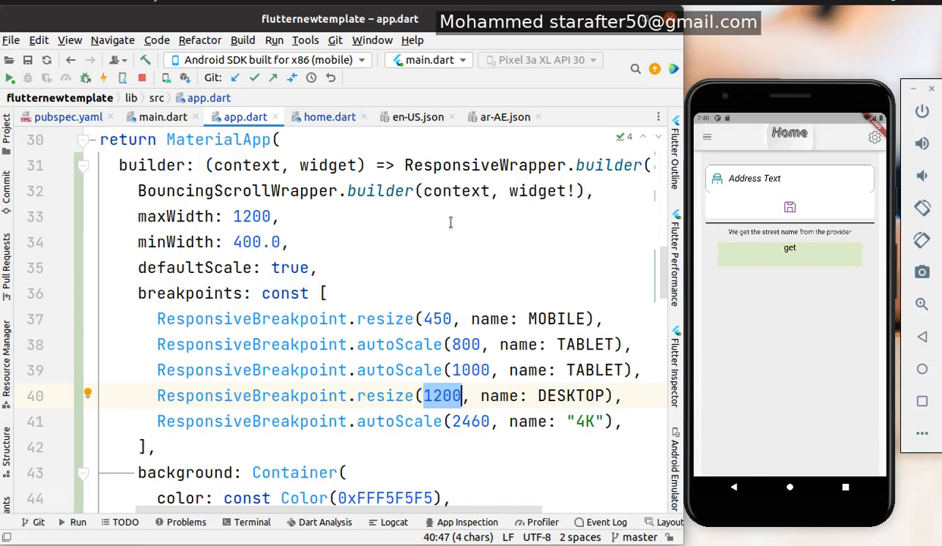
mouse_move(413, 205)
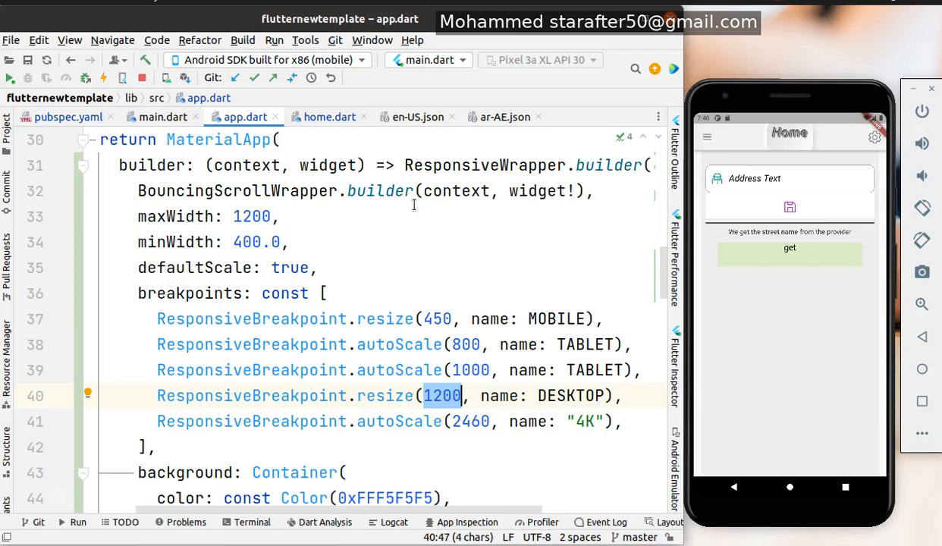
mouse_move(434, 191)
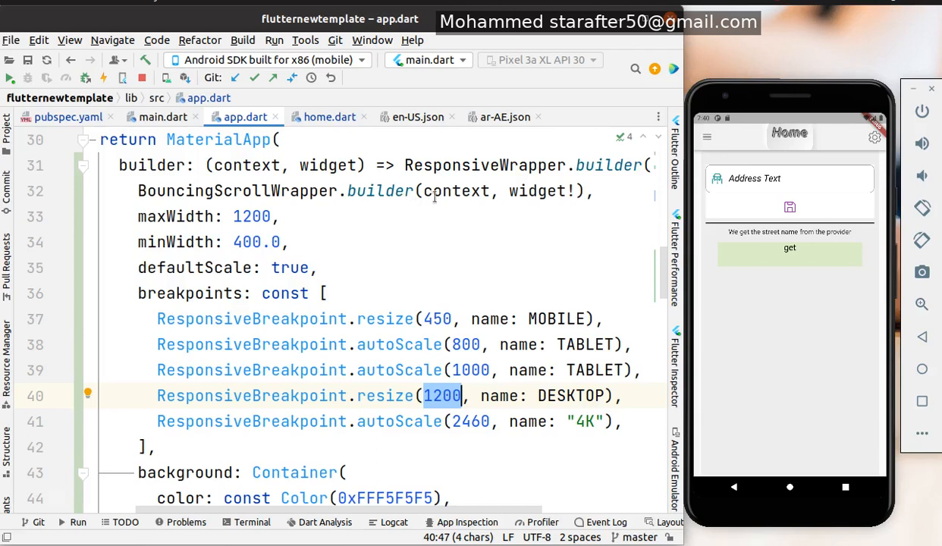